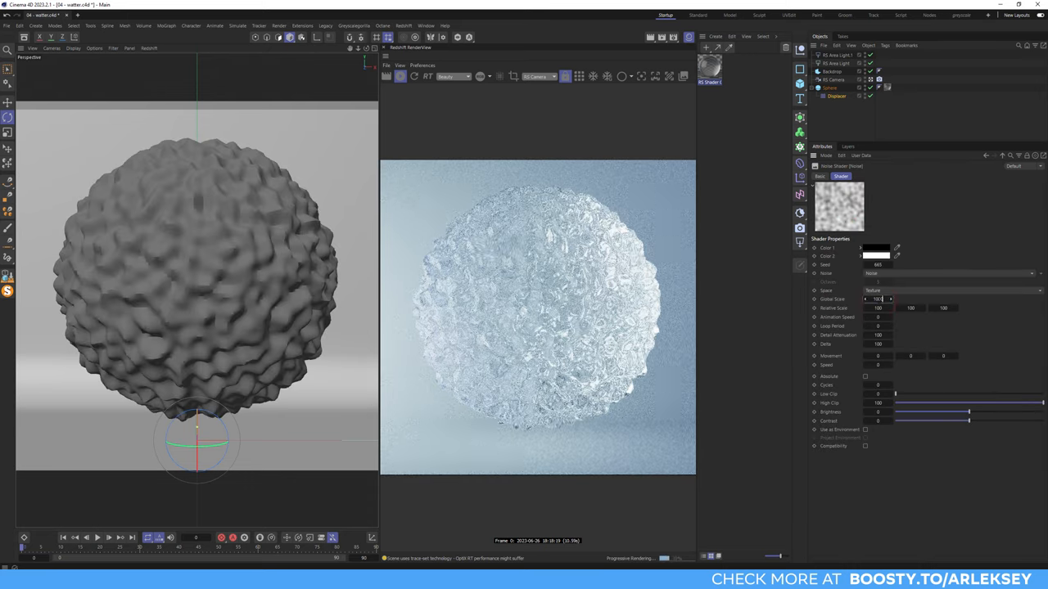
- Set the Displacer Noise shader's Global Scale to 500% for a smooth, lumpy blob
{"action": "type", "text": "500"}
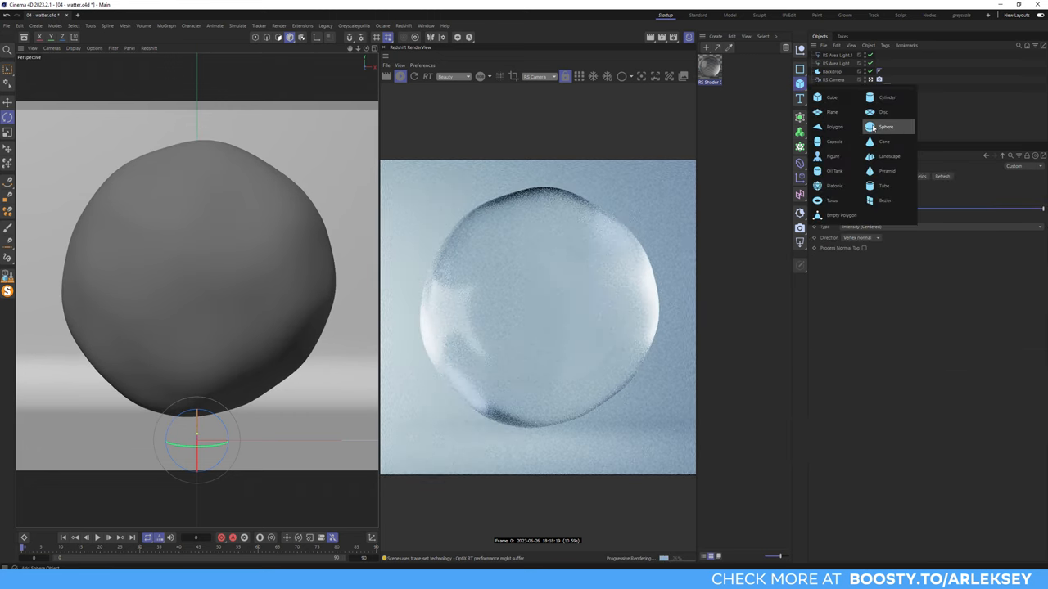
- Add a small Sphere cloned over the blob in Object mode, changing its Distribution
{"action": "left_click", "coordinate": [887, 127]}
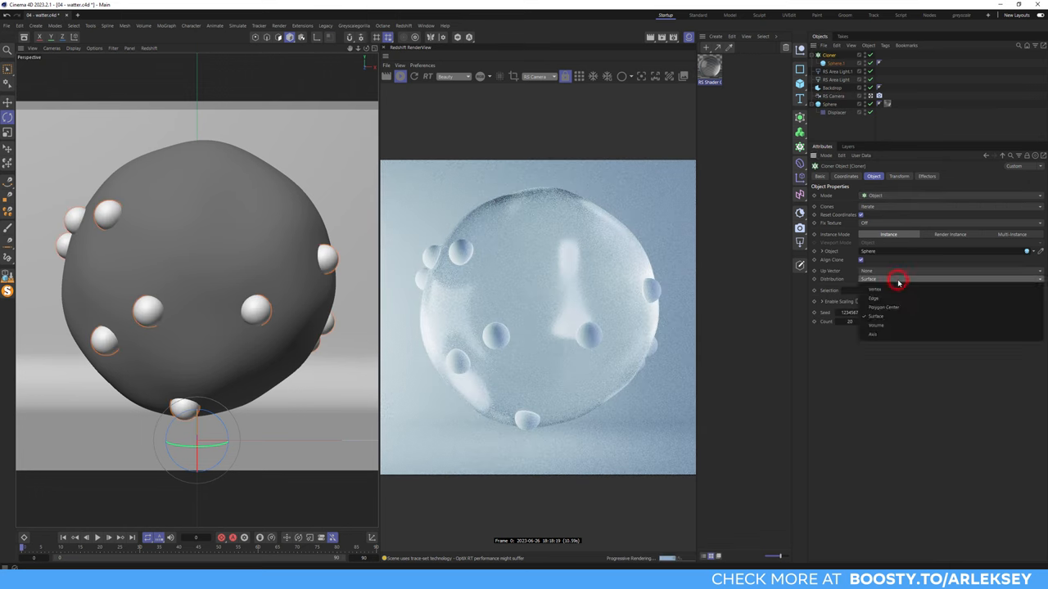
{"action": "left_click", "coordinate": [876, 325]}
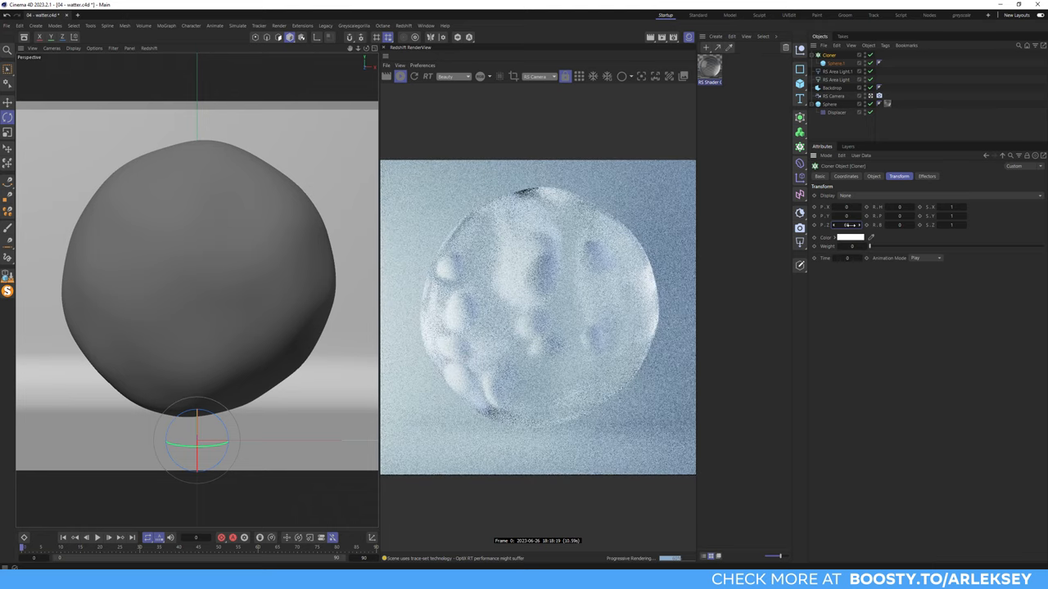
{"action": "left_click", "coordinate": [864, 104]}
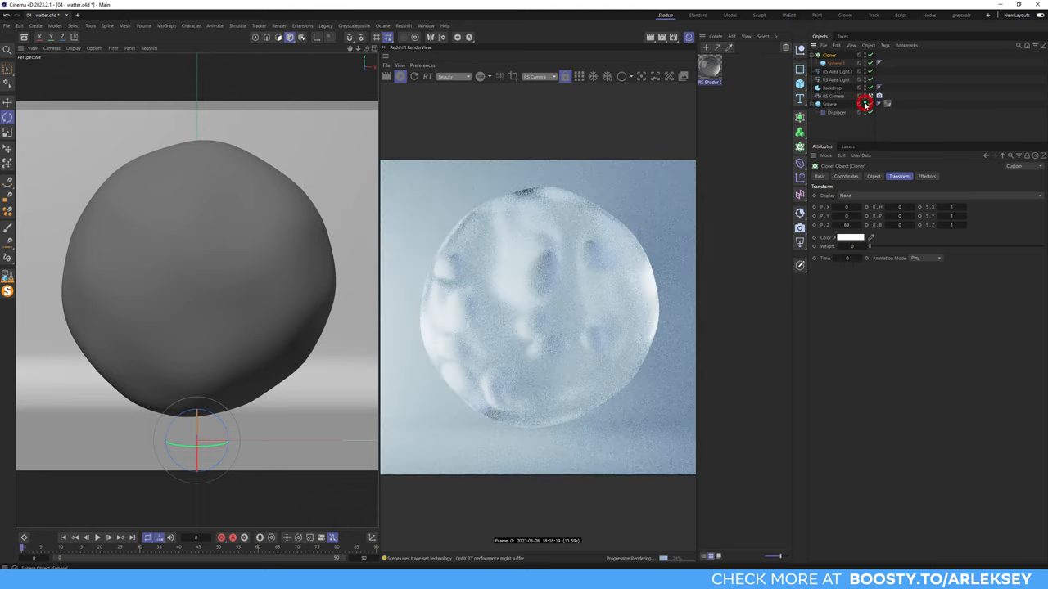
- Hide the blob, add a Scale-only Random effector, then a Push Apart effector with Mode set
{"action": "left_click", "coordinate": [862, 104]}
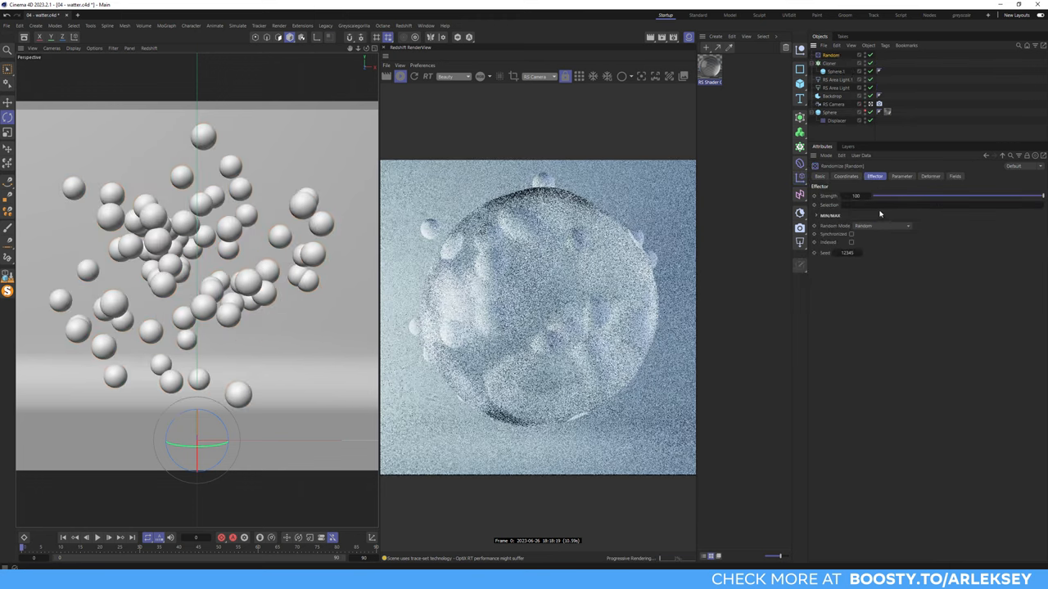
{"action": "left_click", "coordinate": [901, 176]}
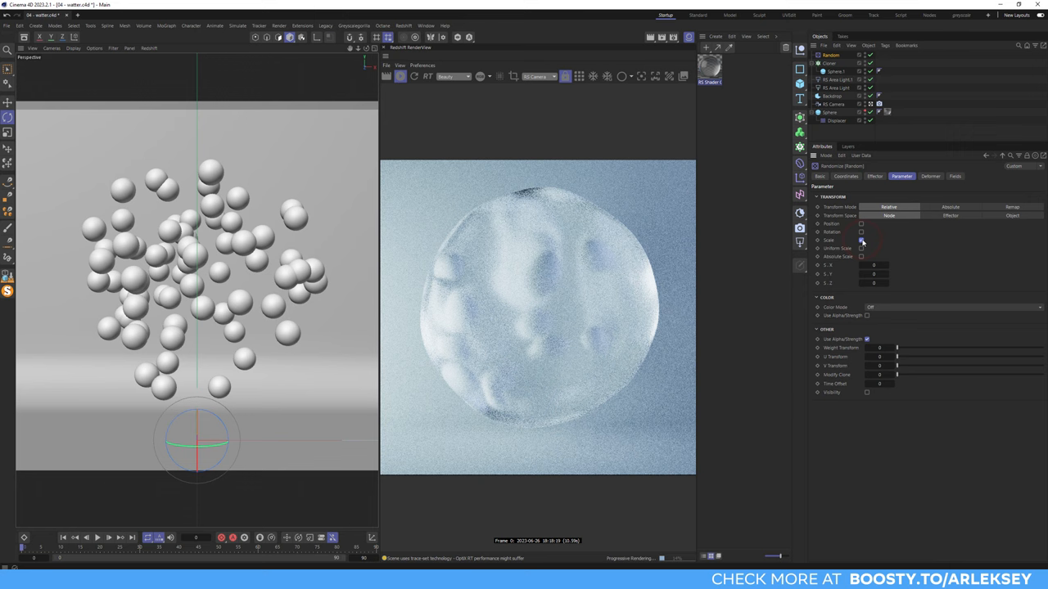
{"action": "left_click", "coordinate": [861, 240]}
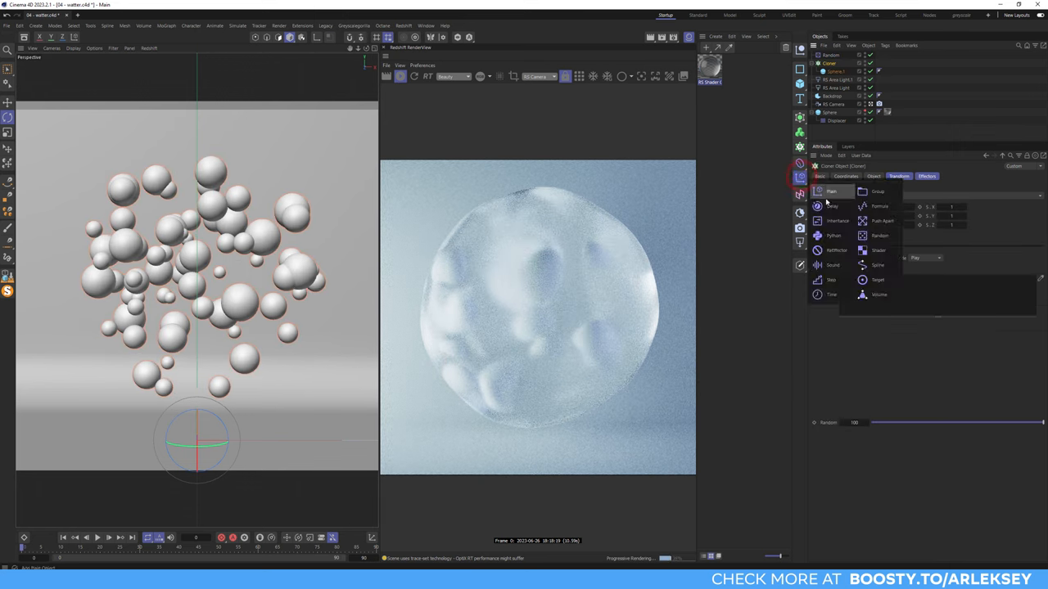
{"action": "left_click", "coordinate": [882, 220]}
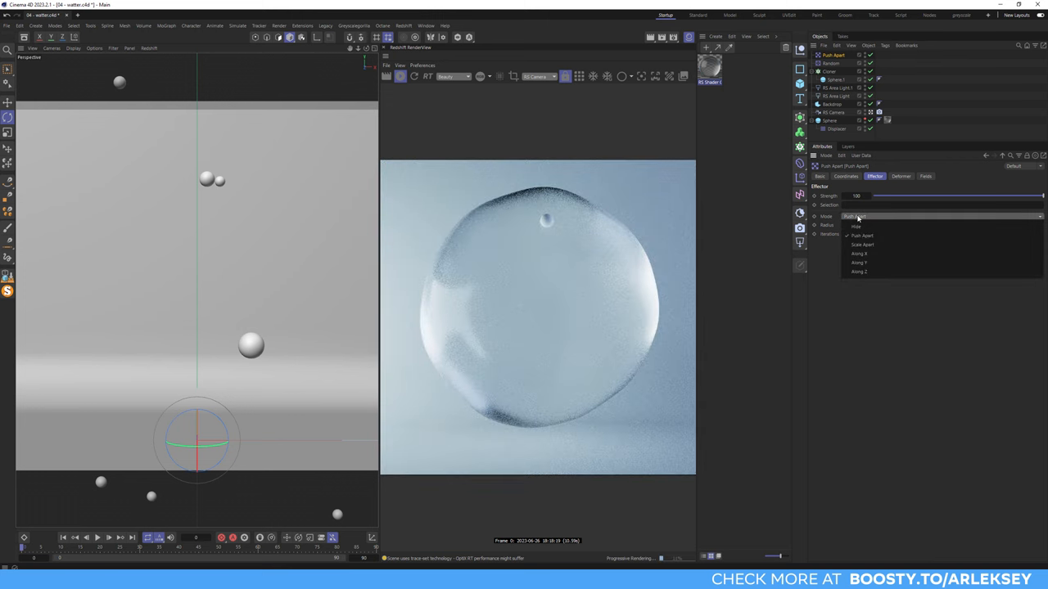
{"action": "left_click", "coordinate": [862, 245]}
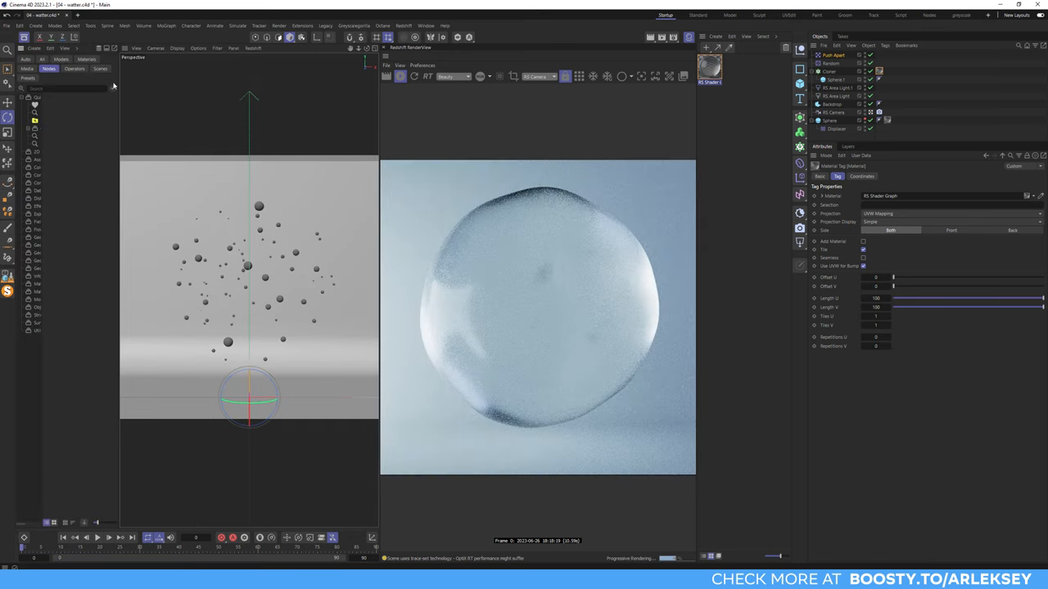
- Add a Reverse Normals deformer from the Asset Browser under the bubble sphere
{"action": "left_click", "coordinate": [112, 59]}
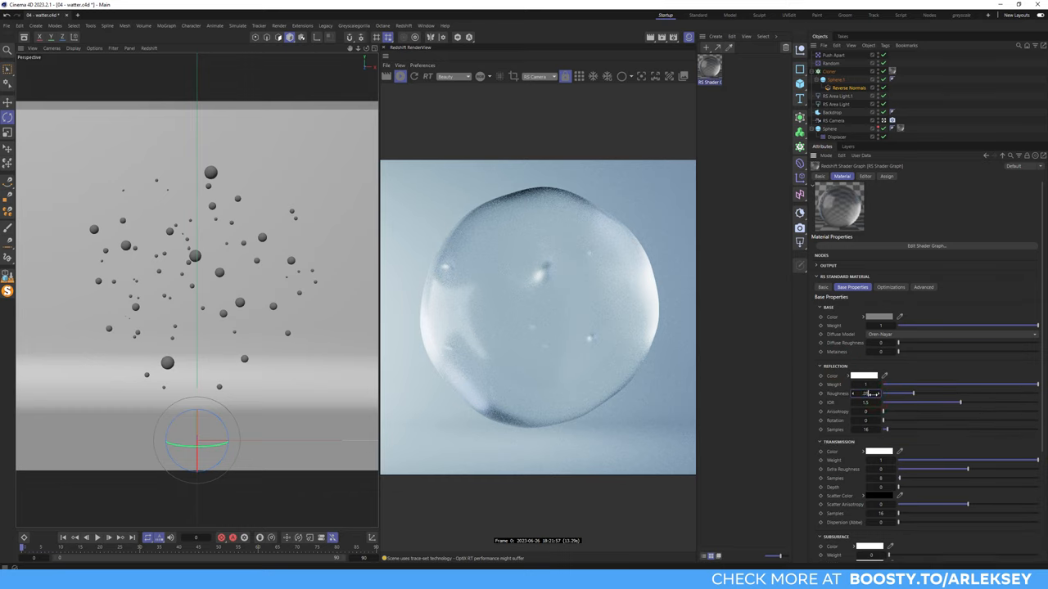
- Set reflection roughness to 0.1, raise the Cloner count, and increase Dispersion (Abbe)
{"action": "left_click", "coordinate": [834, 55]}
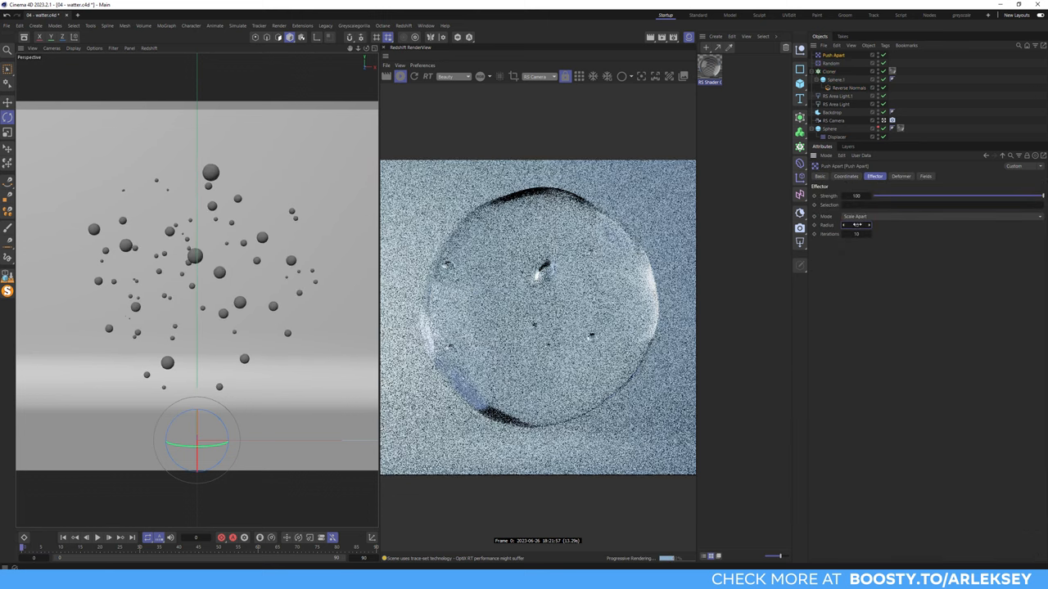
{"action": "left_click", "coordinate": [829, 71]}
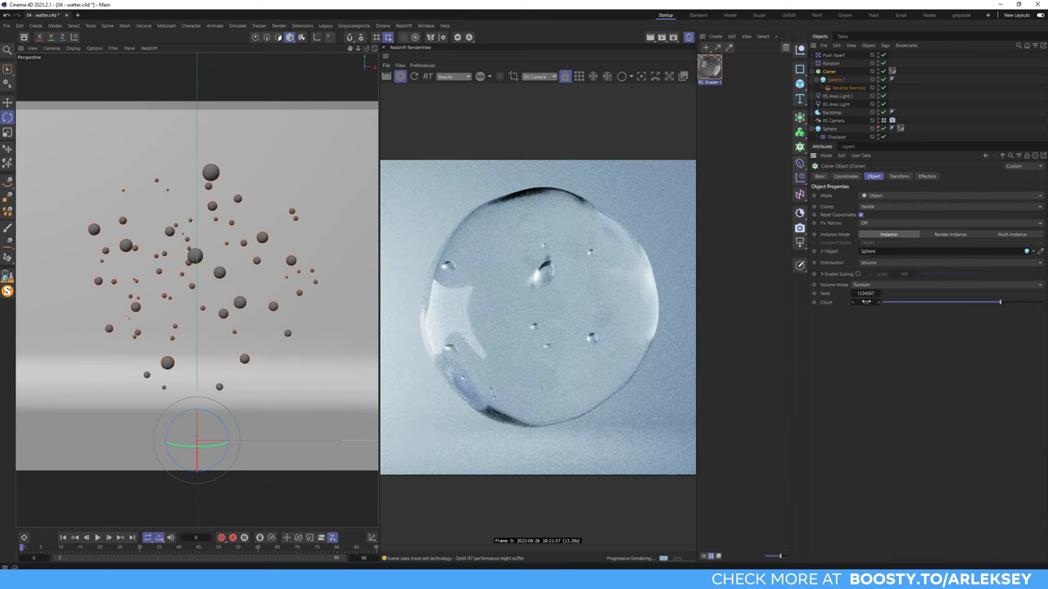
{"action": "left_click_drag", "start_coordinate": [880, 302], "coordinate": [1039, 302]}
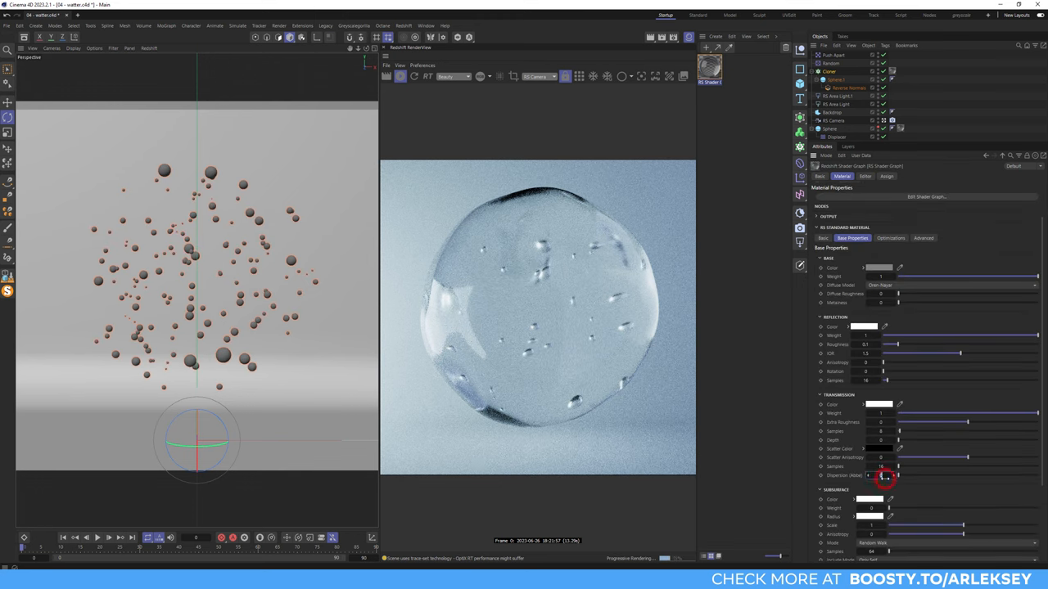
{"action": "left_click_drag", "start_coordinate": [889, 475], "coordinate": [958, 474]}
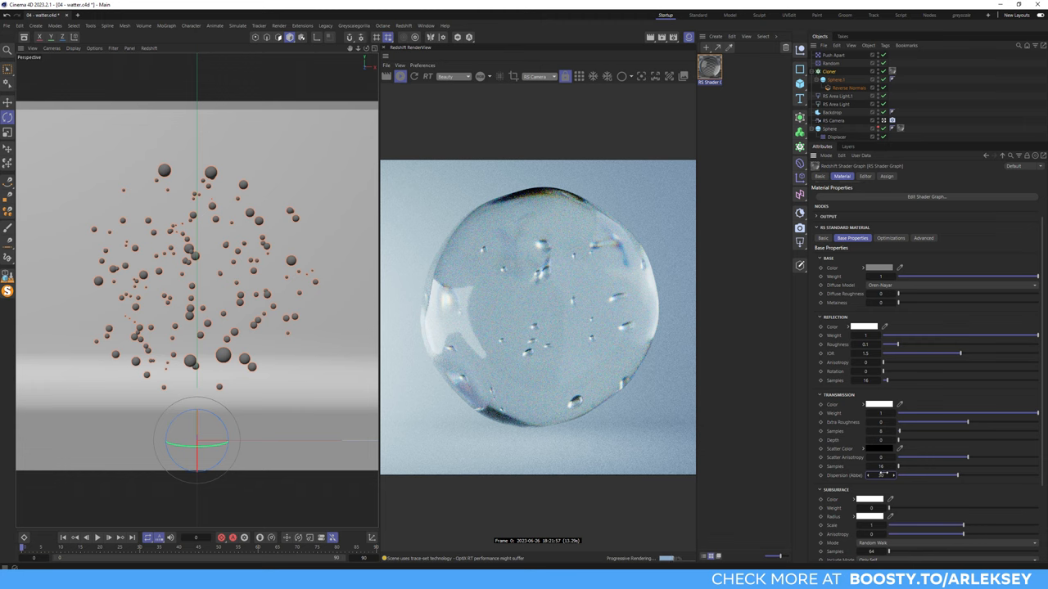